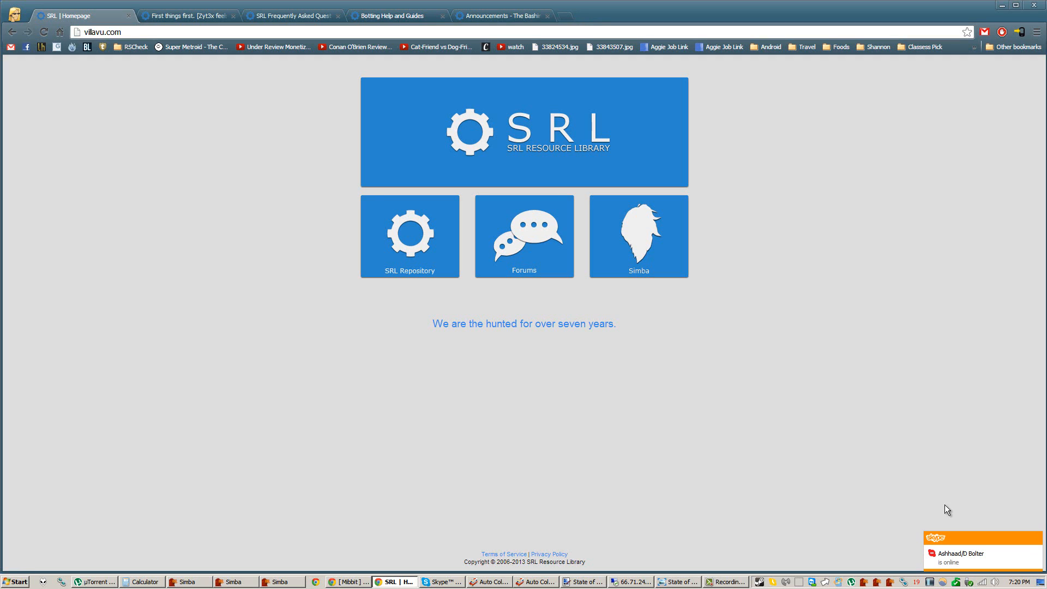
{"action": "mouse_move", "coordinate": [686, 238]}
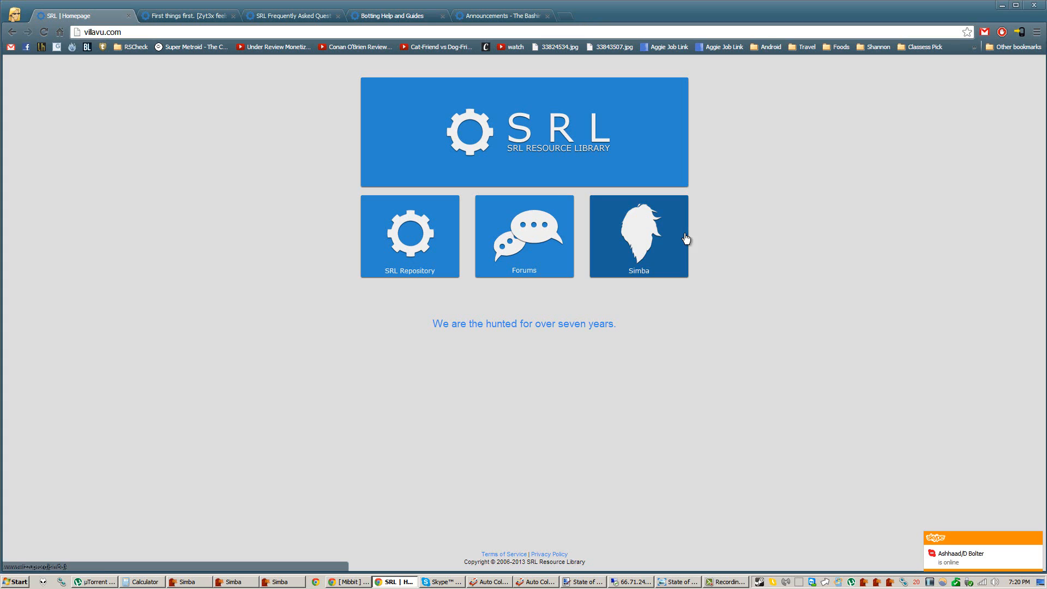
{"action": "mouse_move", "coordinate": [833, 263]}
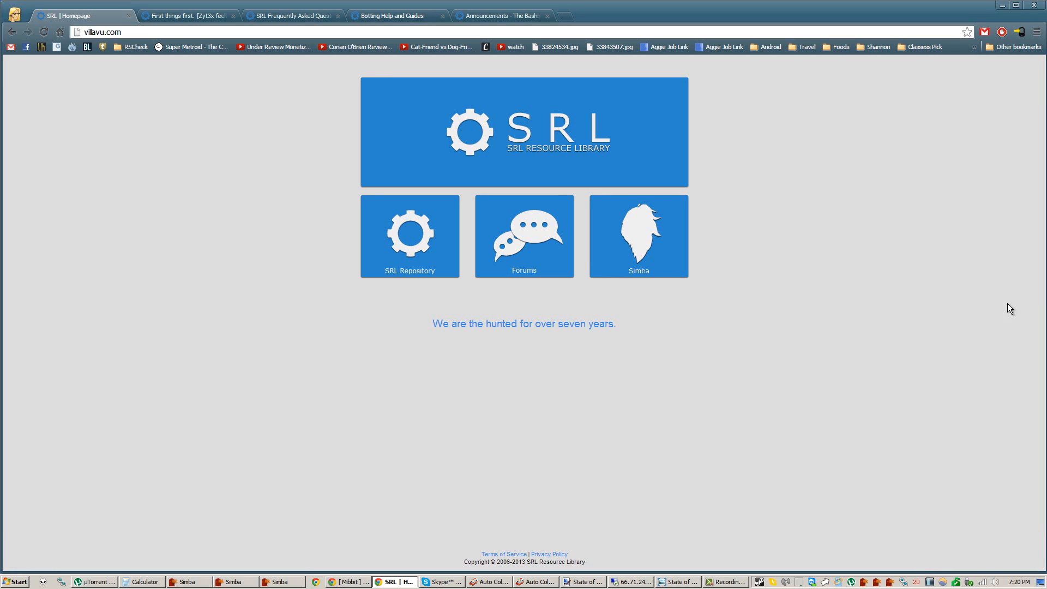
{"action": "mouse_move", "coordinate": [782, 20]}
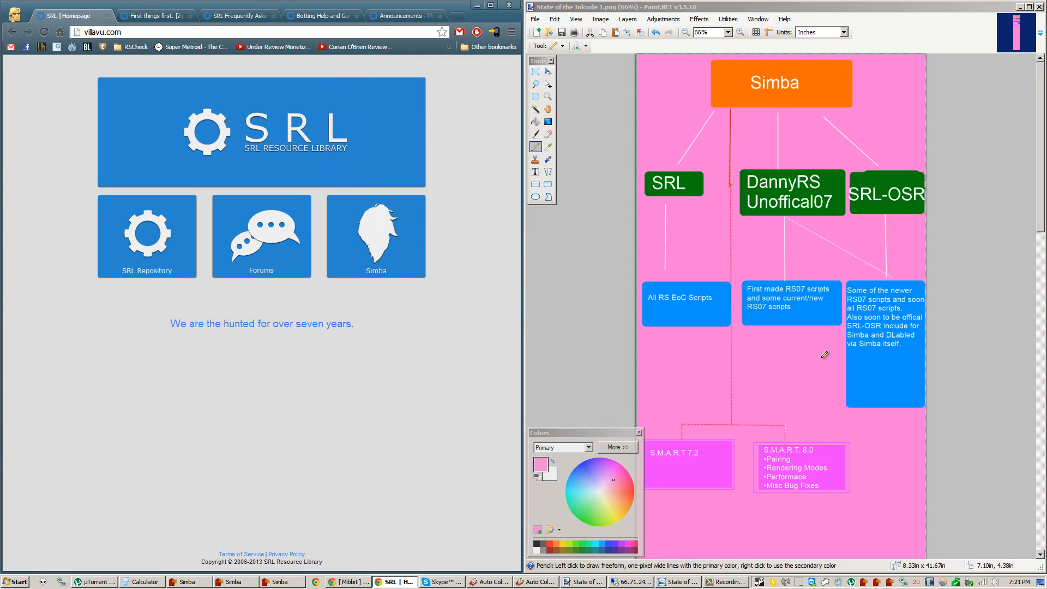
{"action": "mouse_move", "coordinate": [793, 327]}
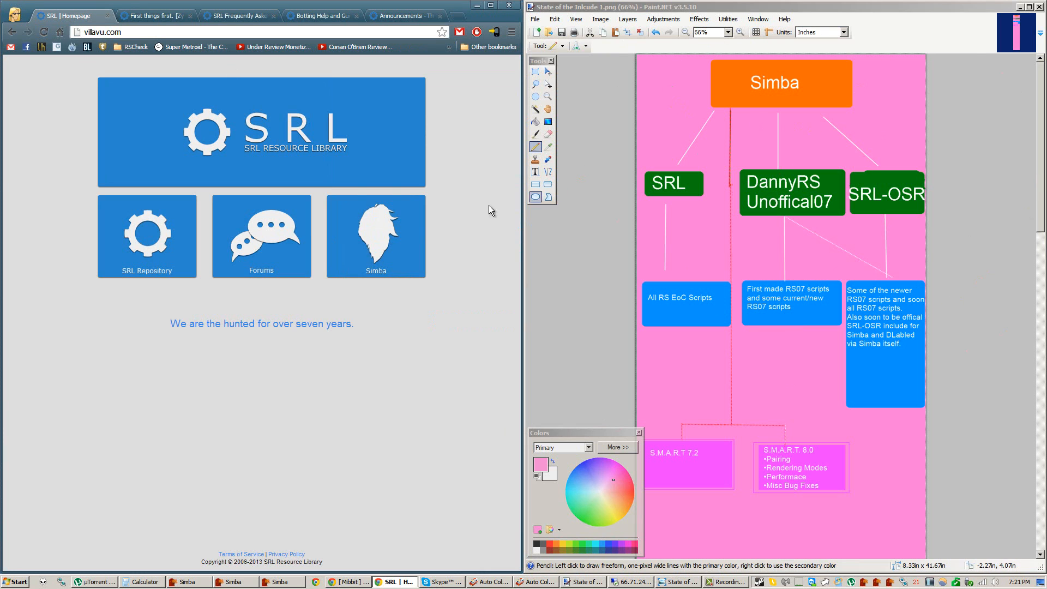
Step: Show the 'First things first' thread, highlight 'program' in point 1, then switch to Simba
{"action": "left_click", "coordinate": [153, 15]}
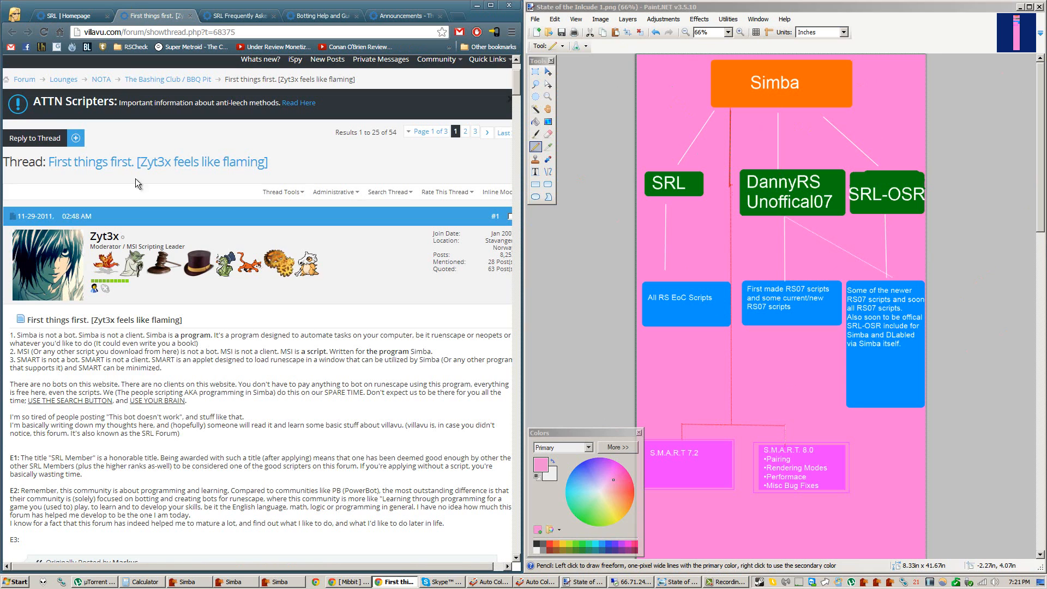
{"action": "mouse_move", "coordinate": [124, 236]}
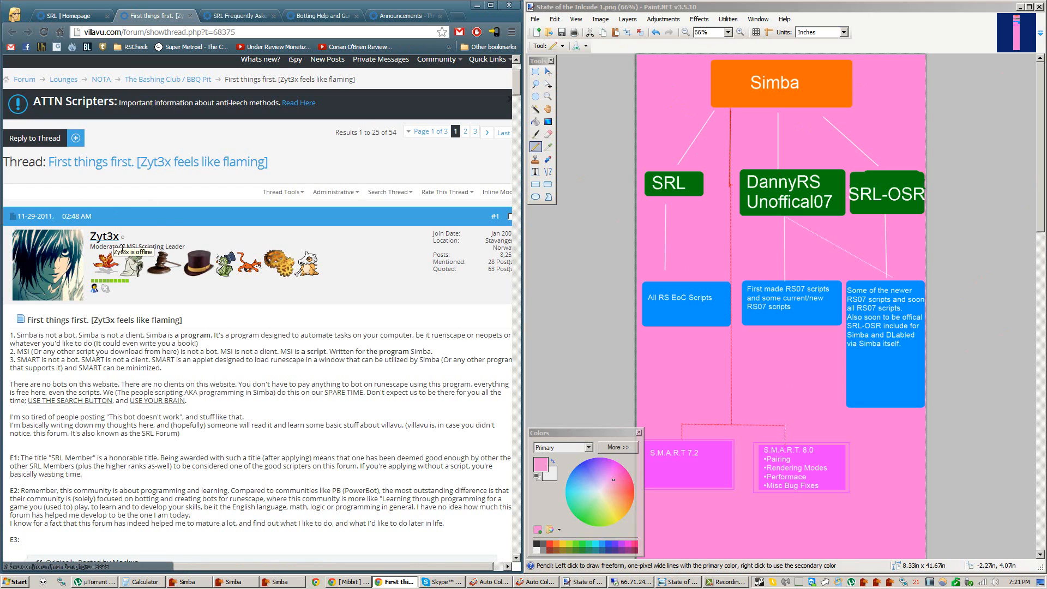
{"action": "mouse_move", "coordinate": [239, 331]}
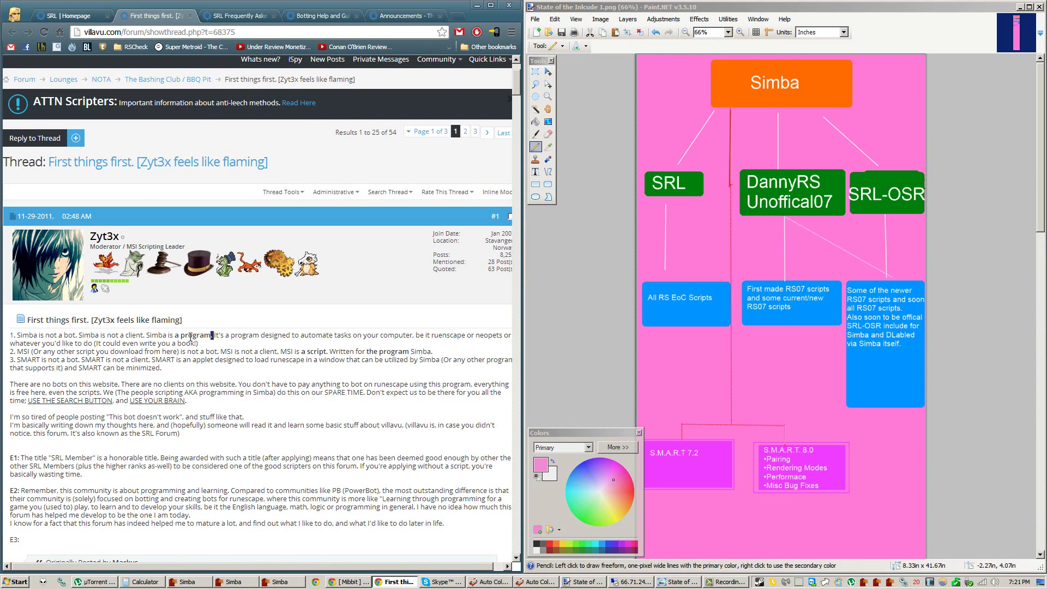
{"action": "double_click", "coordinate": [197, 335]}
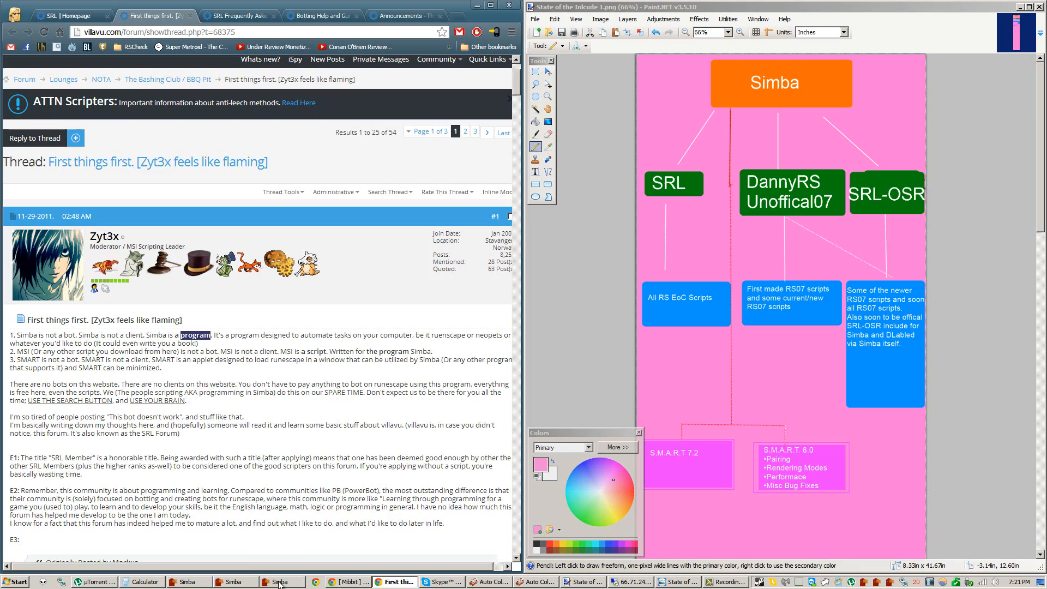
{"action": "left_click", "coordinate": [279, 582]}
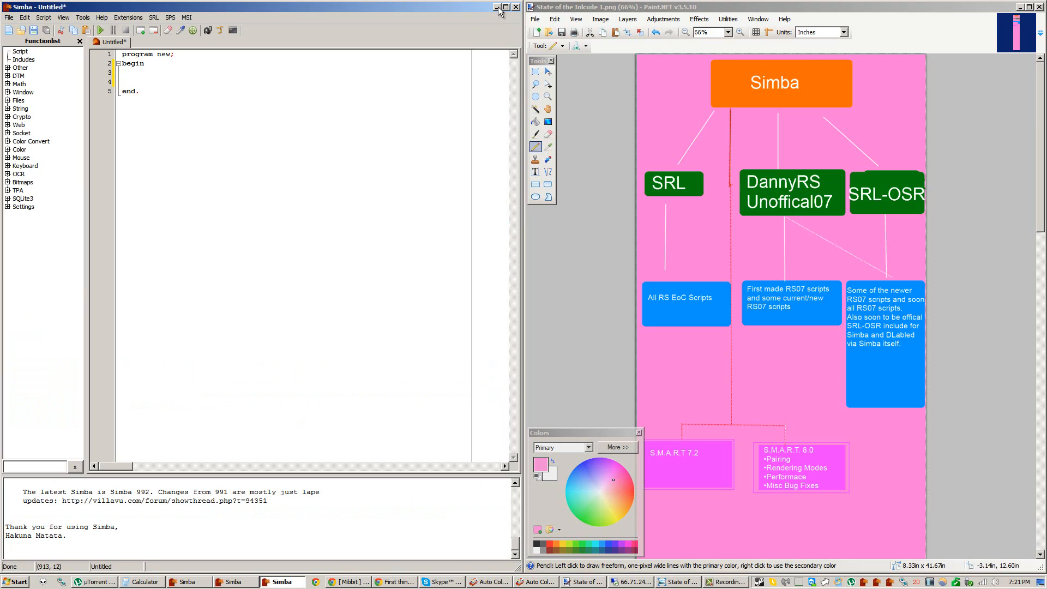
{"action": "mouse_move", "coordinate": [822, 203]}
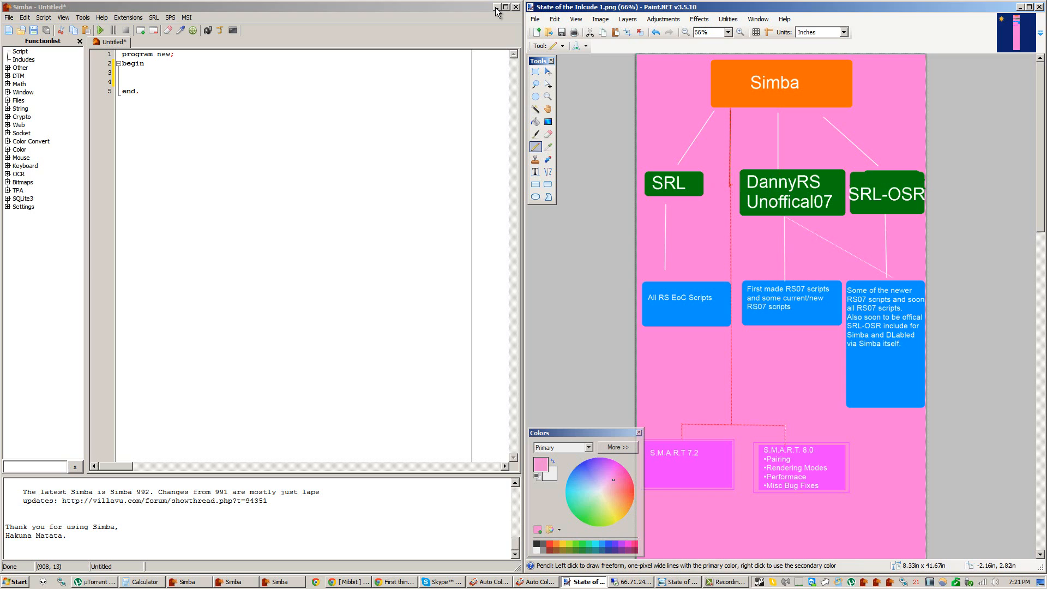
{"action": "mouse_move", "coordinate": [497, 10]}
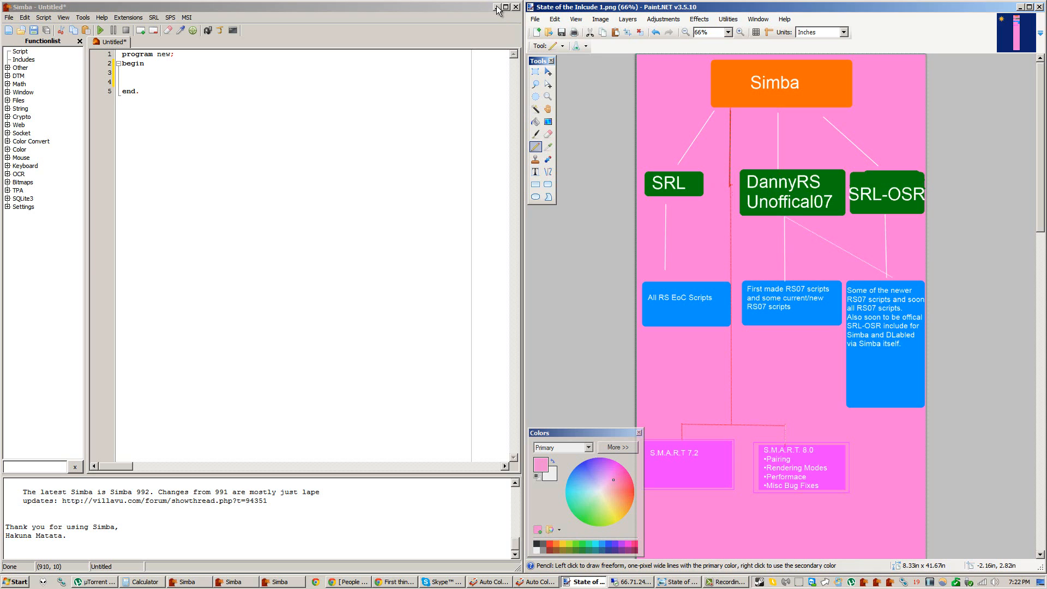
{"action": "mouse_move", "coordinate": [396, 121]}
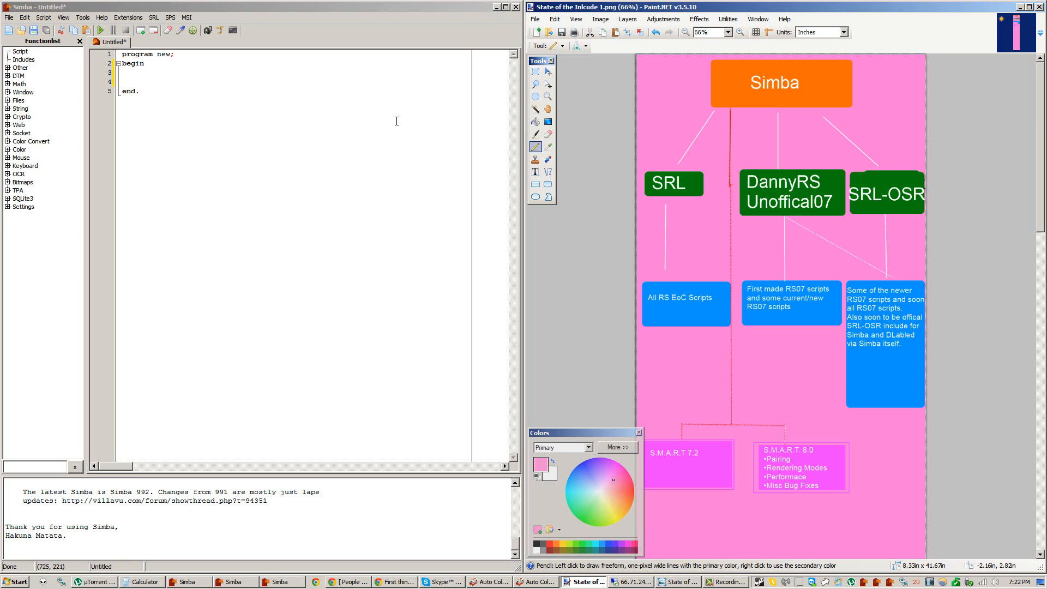
{"action": "mouse_move", "coordinate": [689, 282]}
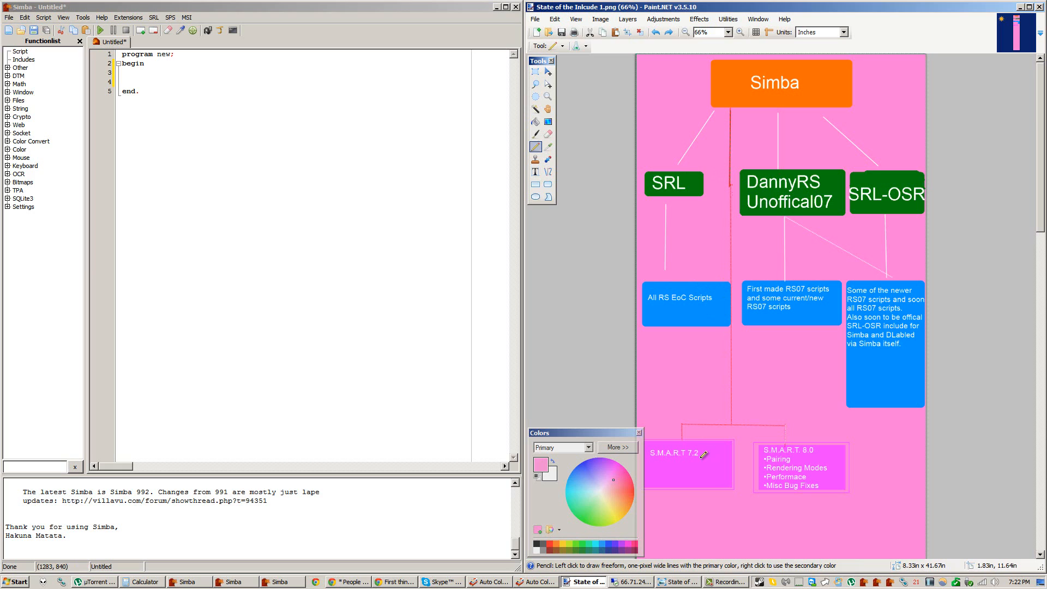
{"action": "mouse_move", "coordinate": [805, 451]}
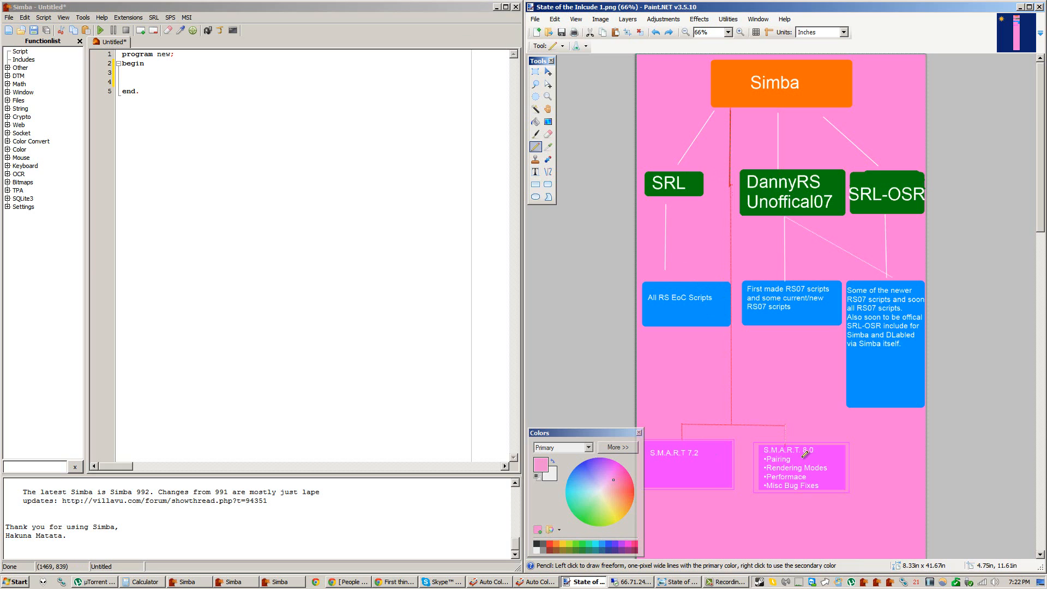
{"action": "mouse_move", "coordinate": [825, 404]}
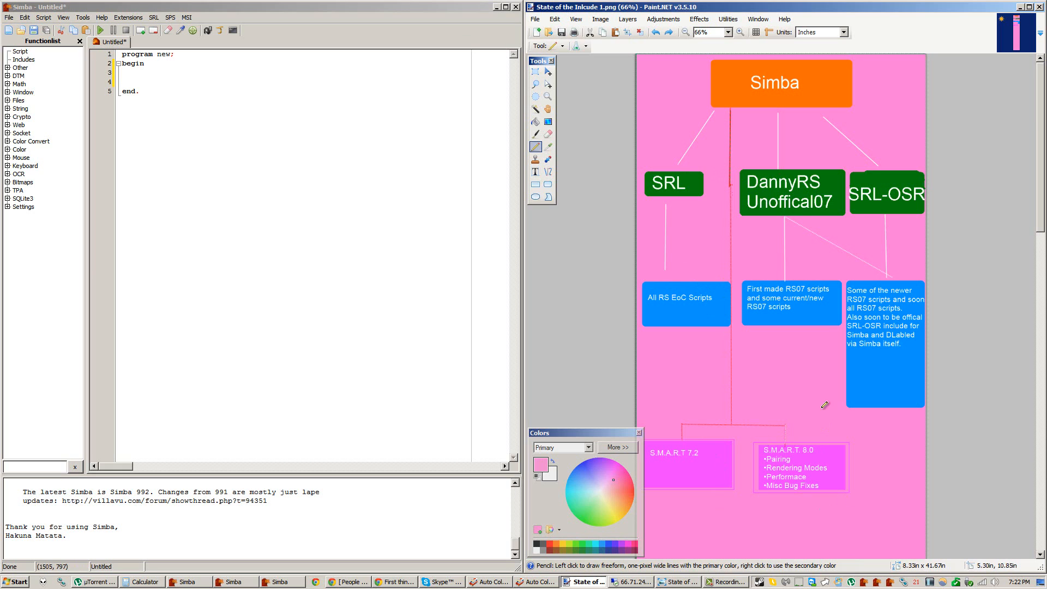
{"action": "mouse_move", "coordinate": [763, 96]}
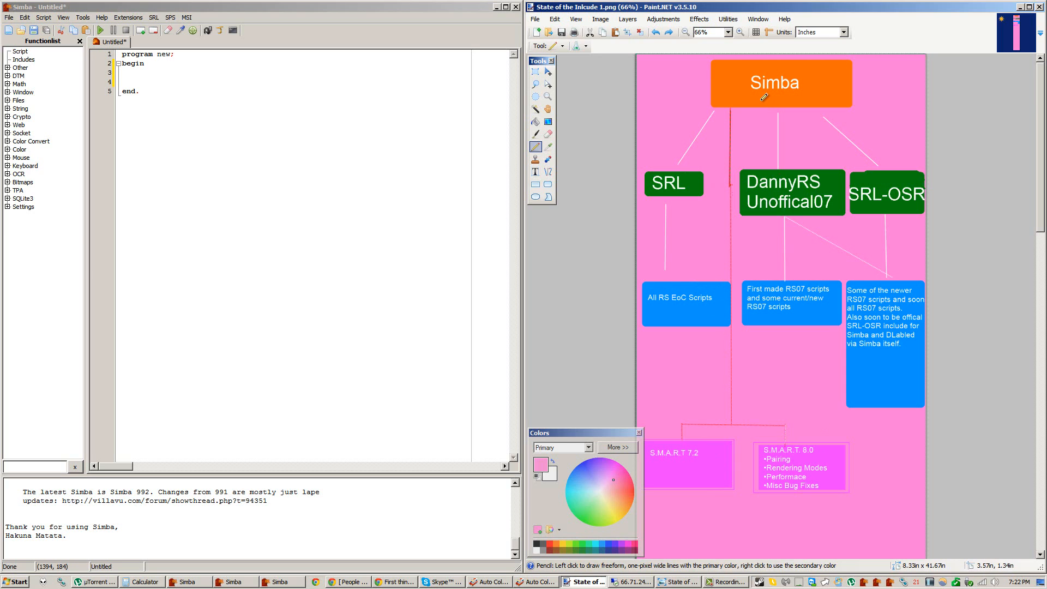
{"action": "mouse_move", "coordinate": [769, 143]}
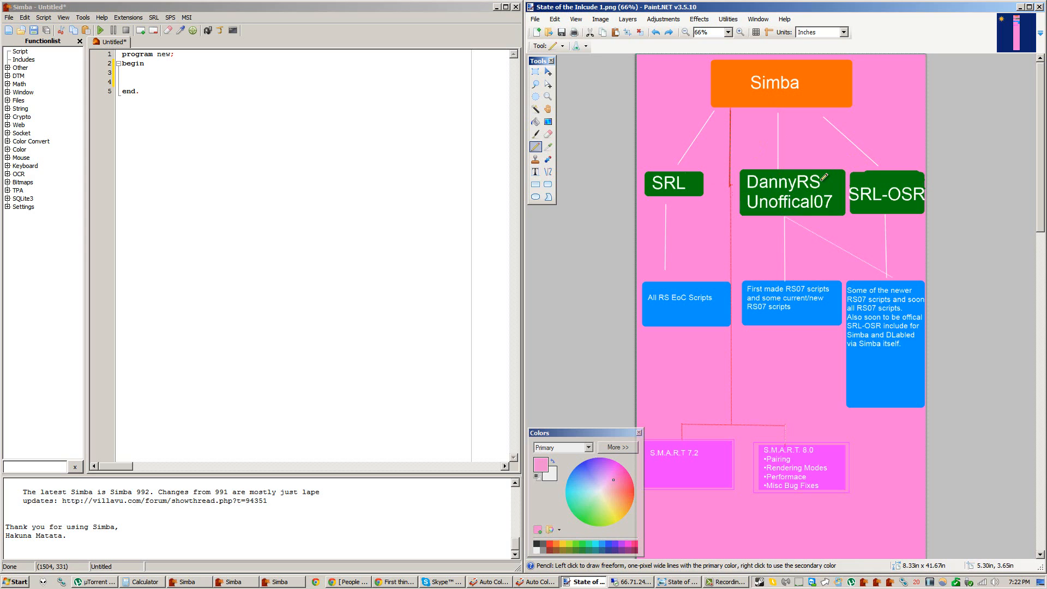
{"action": "mouse_move", "coordinate": [497, 54]}
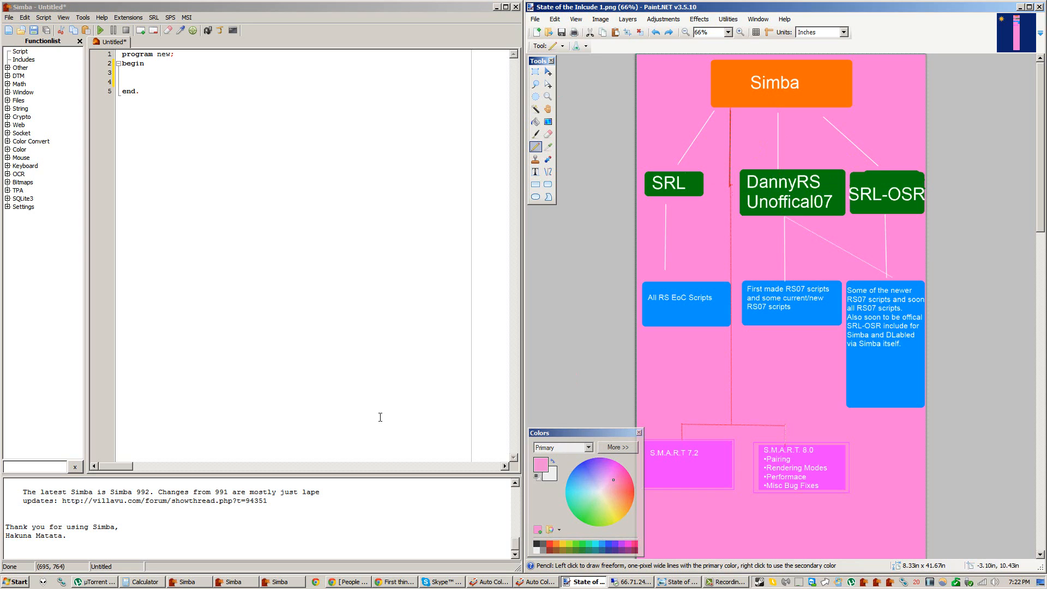
{"action": "mouse_move", "coordinate": [750, 131]}
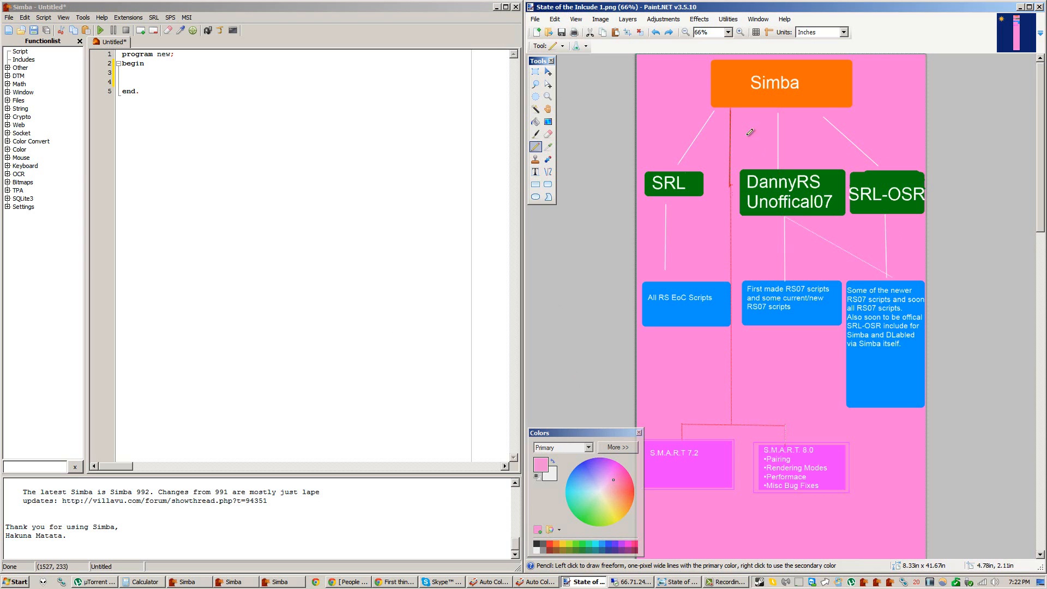
{"action": "mouse_move", "coordinate": [805, 164]}
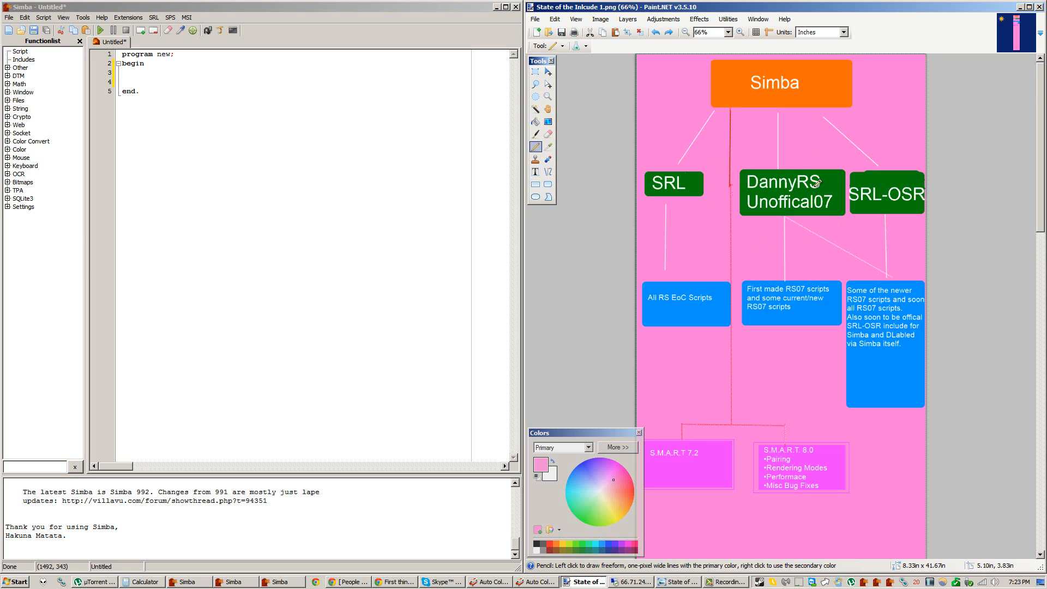
{"action": "mouse_move", "coordinate": [798, 256]}
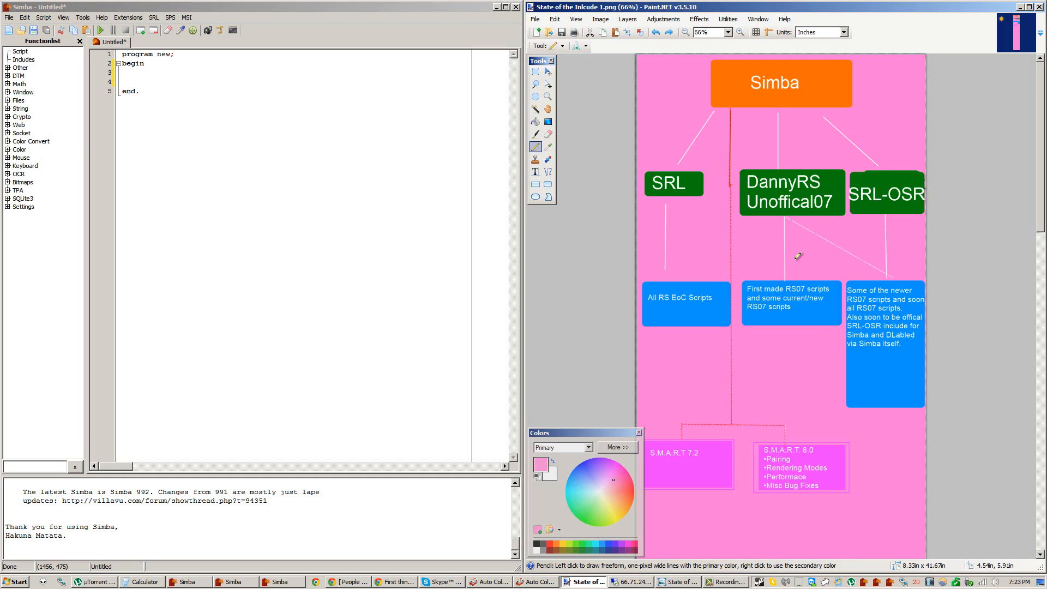
{"action": "mouse_move", "coordinate": [818, 168]}
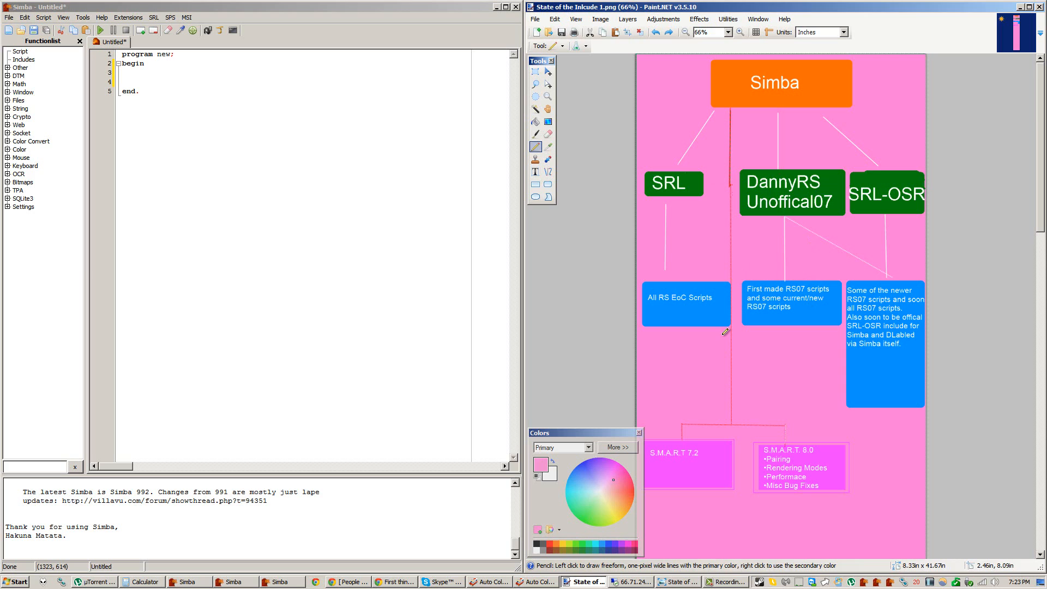
{"action": "mouse_move", "coordinate": [761, 277]}
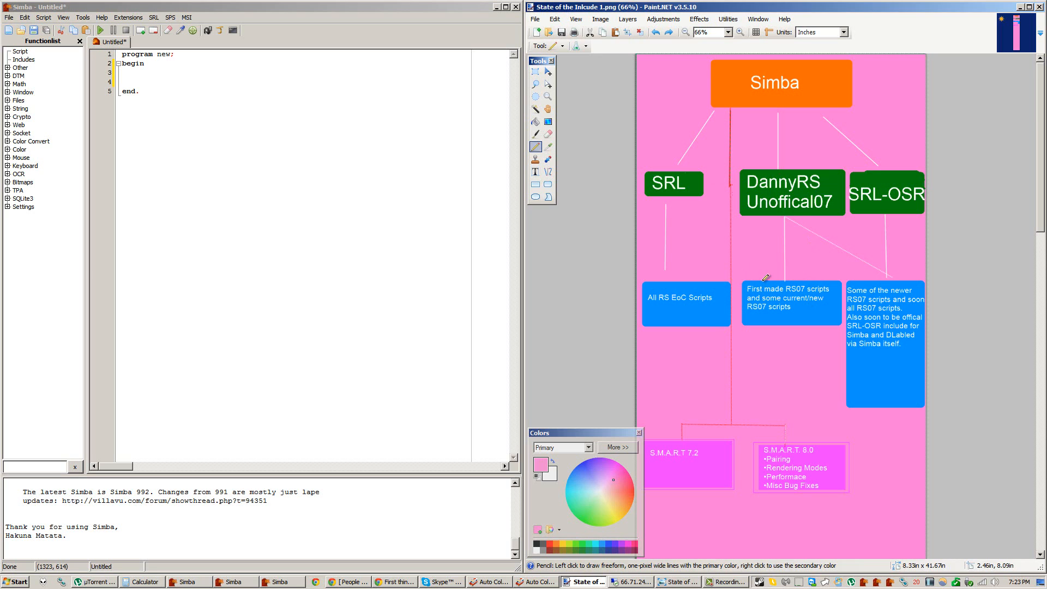
{"action": "mouse_move", "coordinate": [814, 154]}
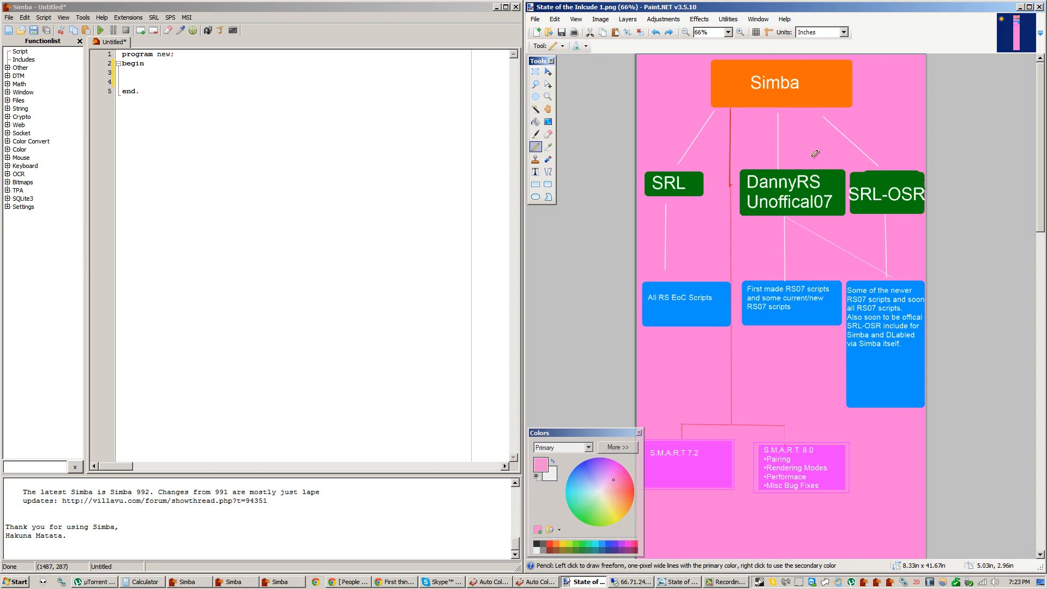
{"action": "mouse_move", "coordinate": [817, 176]}
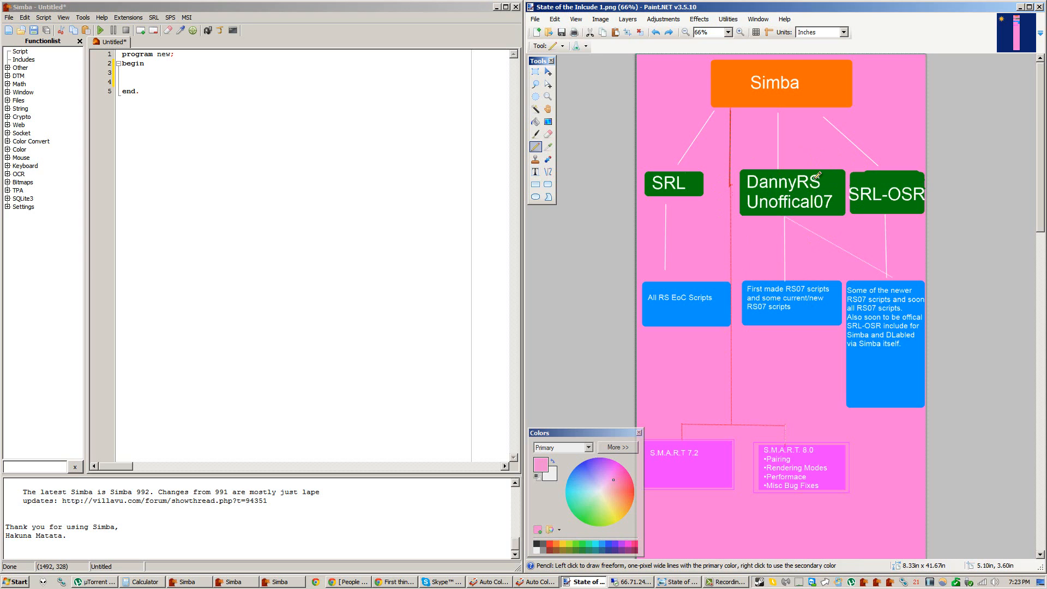
{"action": "mouse_move", "coordinate": [893, 291]}
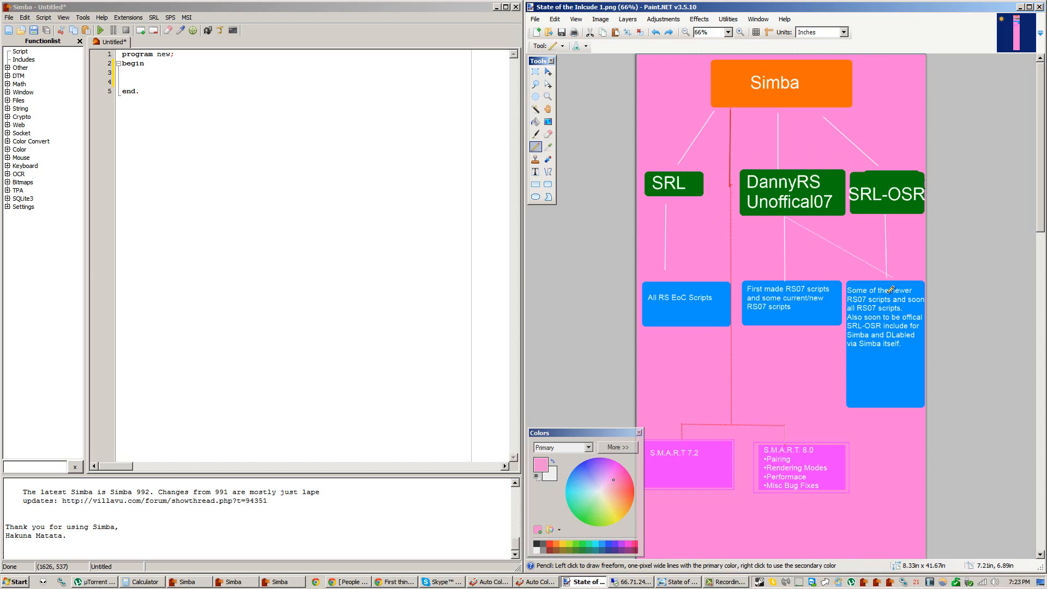
{"action": "mouse_move", "coordinate": [903, 361]}
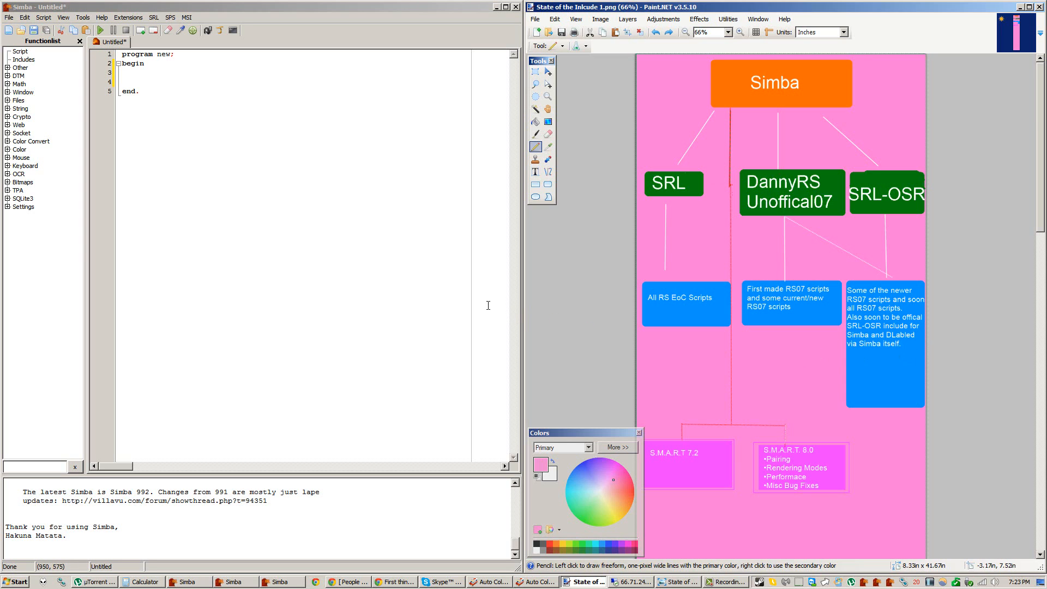
{"action": "mouse_move", "coordinate": [798, 185]}
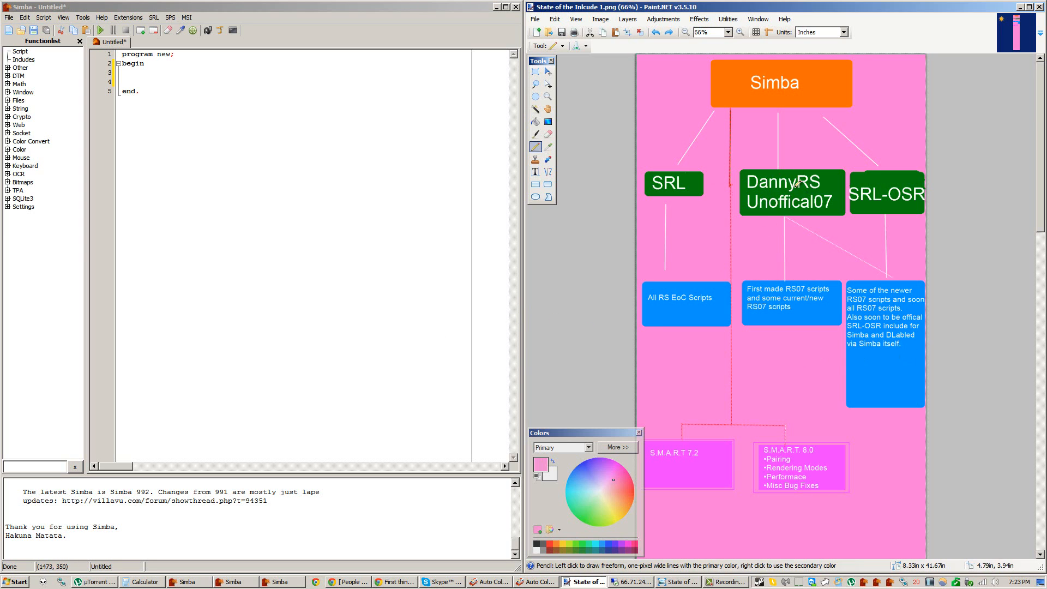
{"action": "mouse_move", "coordinate": [836, 236]}
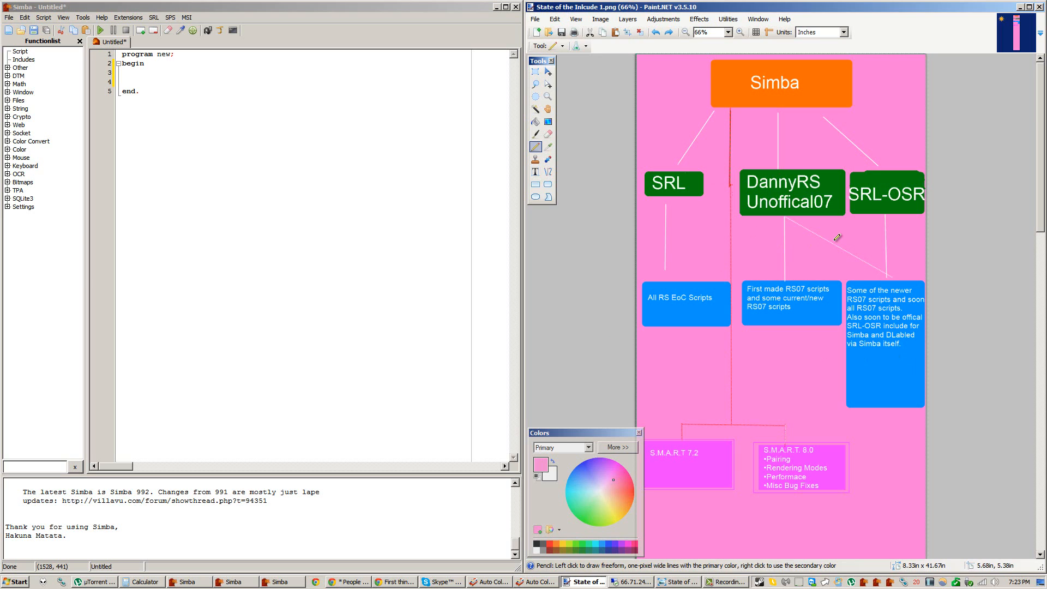
{"action": "mouse_move", "coordinate": [913, 174]}
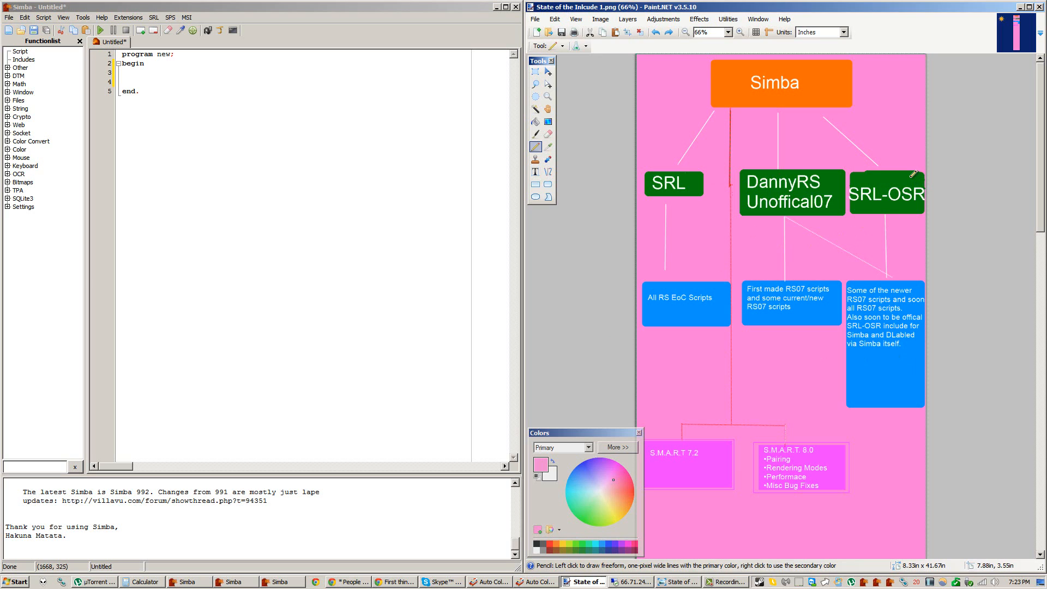
{"action": "mouse_move", "coordinate": [955, 291]}
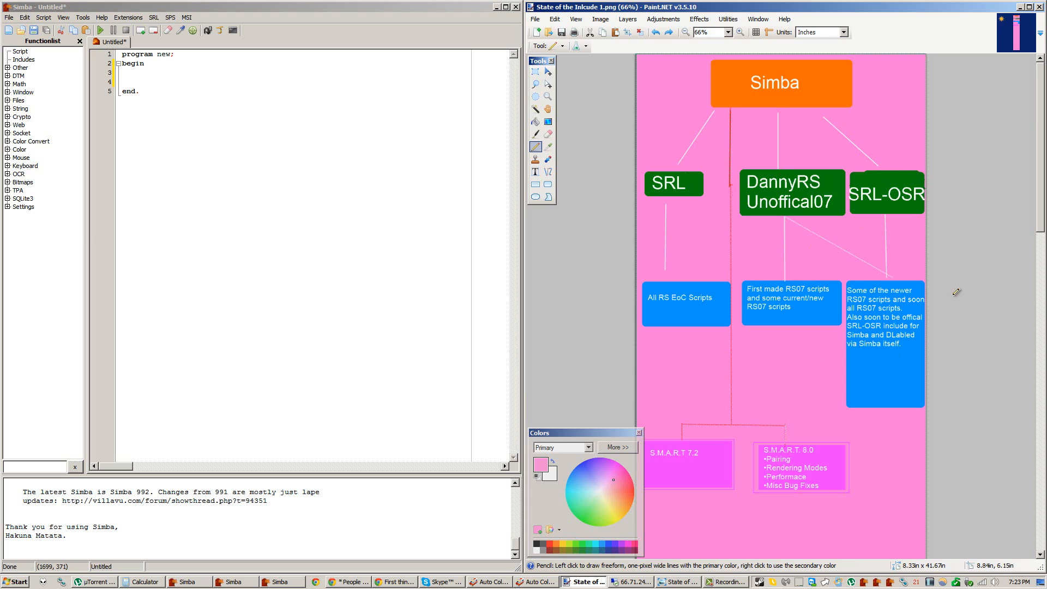
{"action": "mouse_move", "coordinate": [970, 339]}
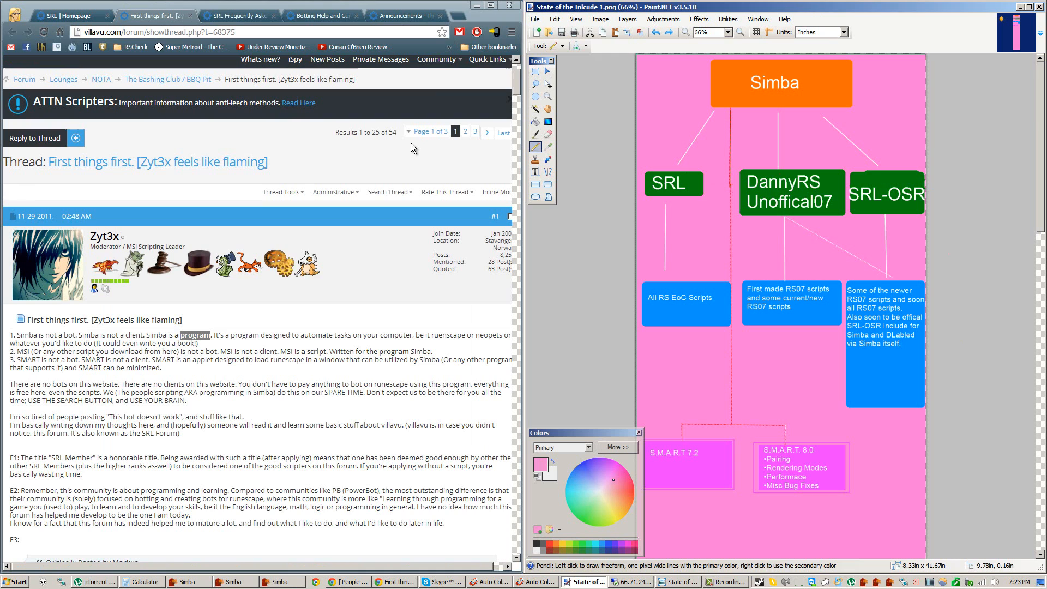
{"action": "mouse_move", "coordinate": [459, 14]}
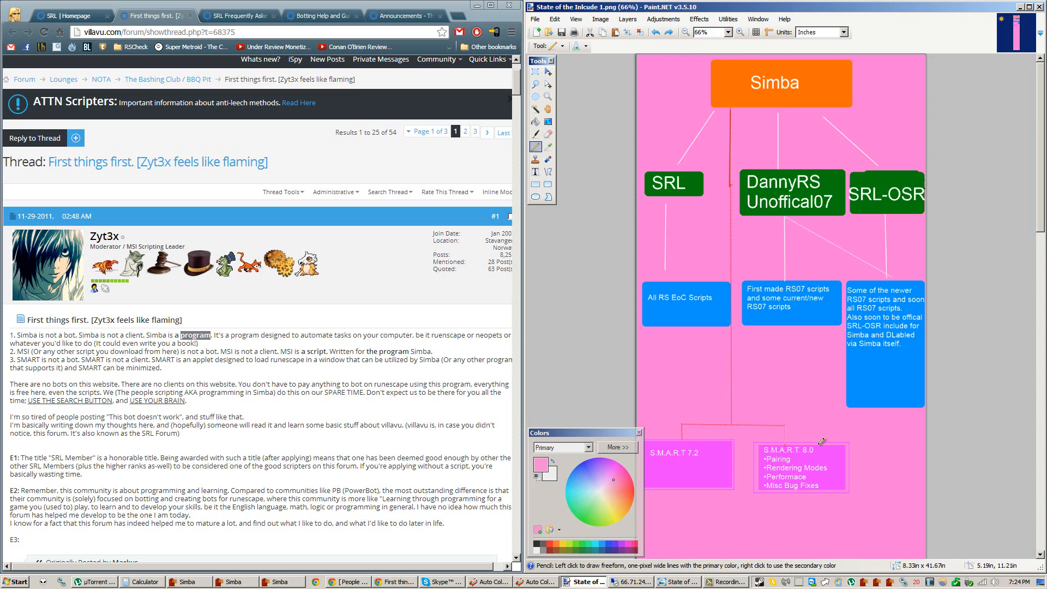
{"action": "mouse_move", "coordinate": [762, 80]}
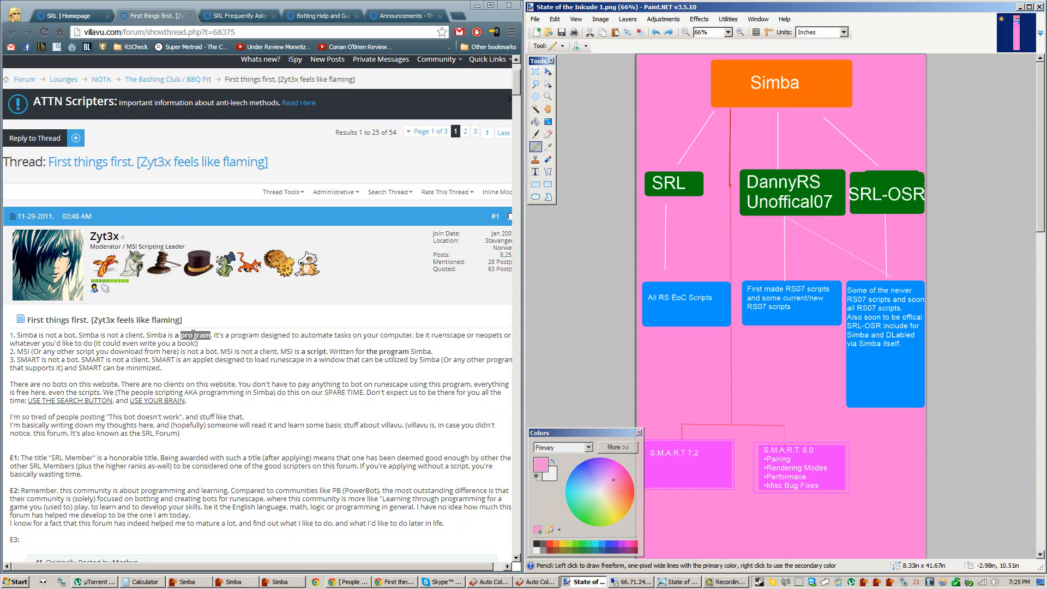
{"action": "mouse_move", "coordinate": [259, 438]}
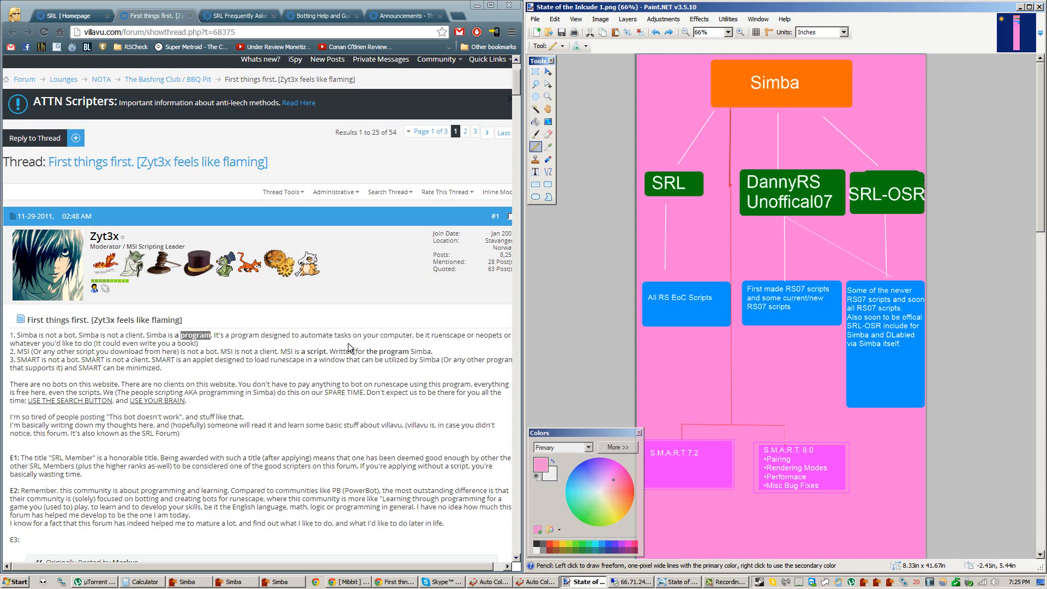
Step: Bring Simba forward and run SRL > Update, which finds version 1701 and starts downloading
{"action": "left_click", "coordinate": [281, 581]}
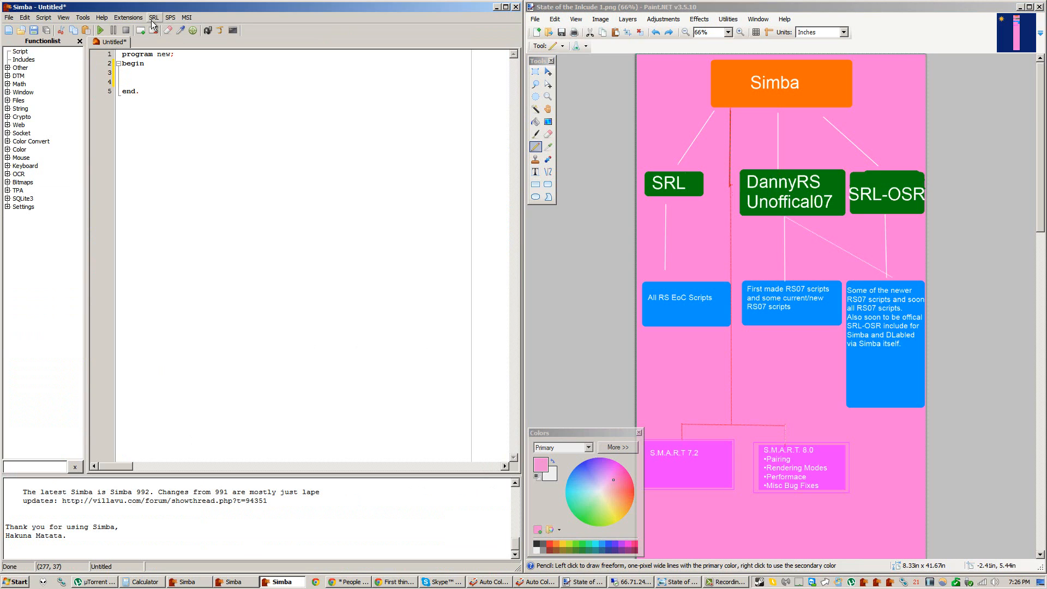
{"action": "left_click", "coordinate": [125, 82]}
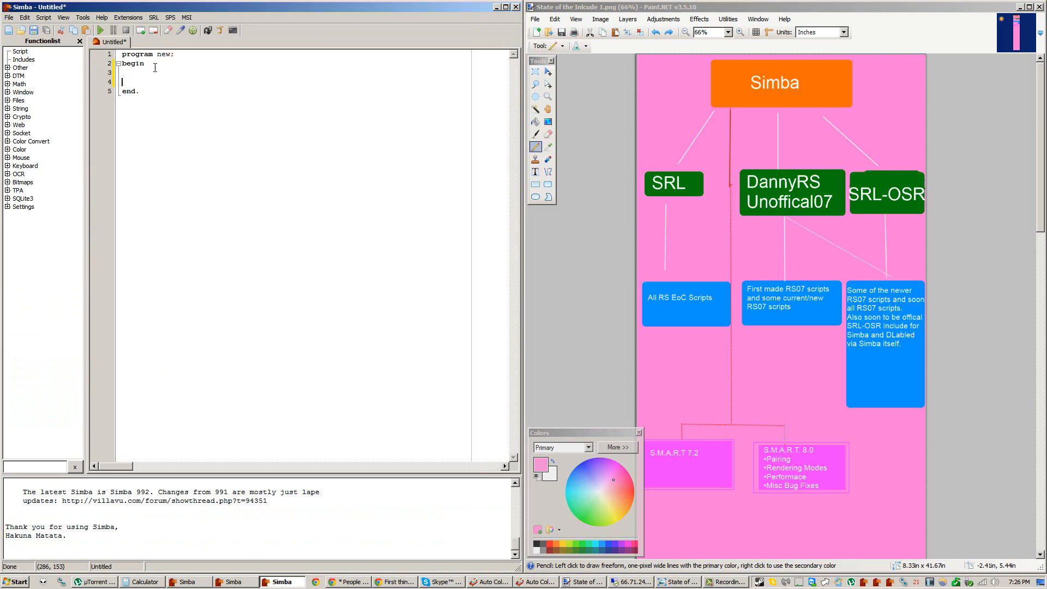
{"action": "left_click", "coordinate": [151, 17]}
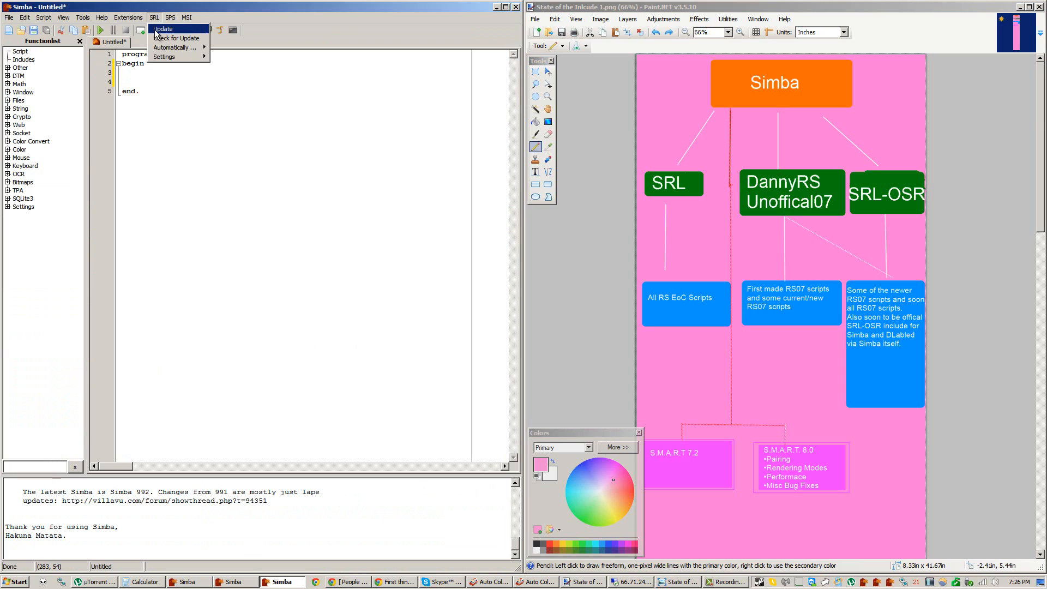
{"action": "left_click", "coordinate": [166, 30]}
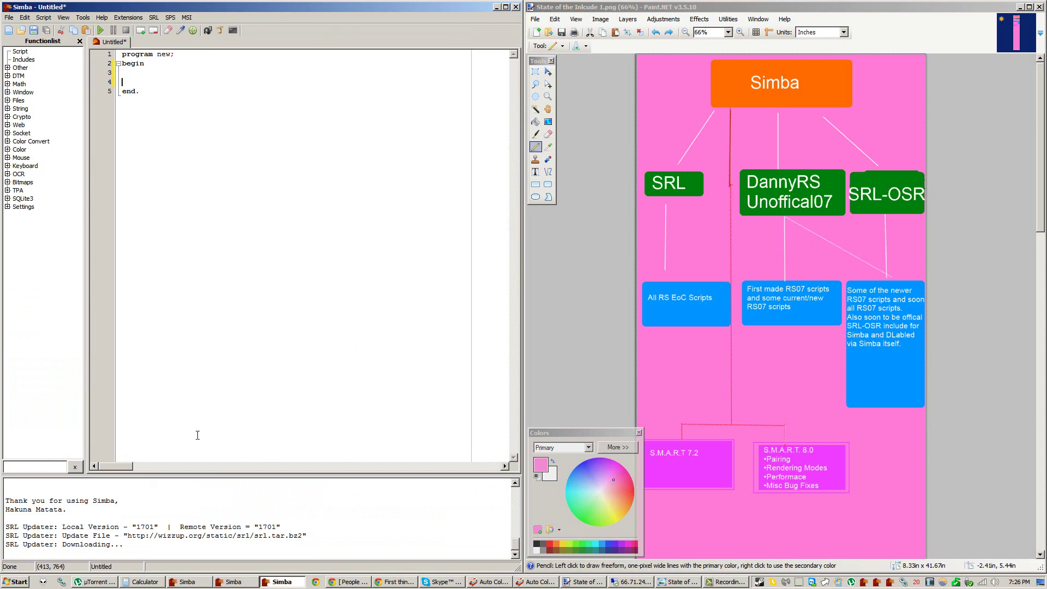
{"action": "mouse_move", "coordinate": [137, 522]}
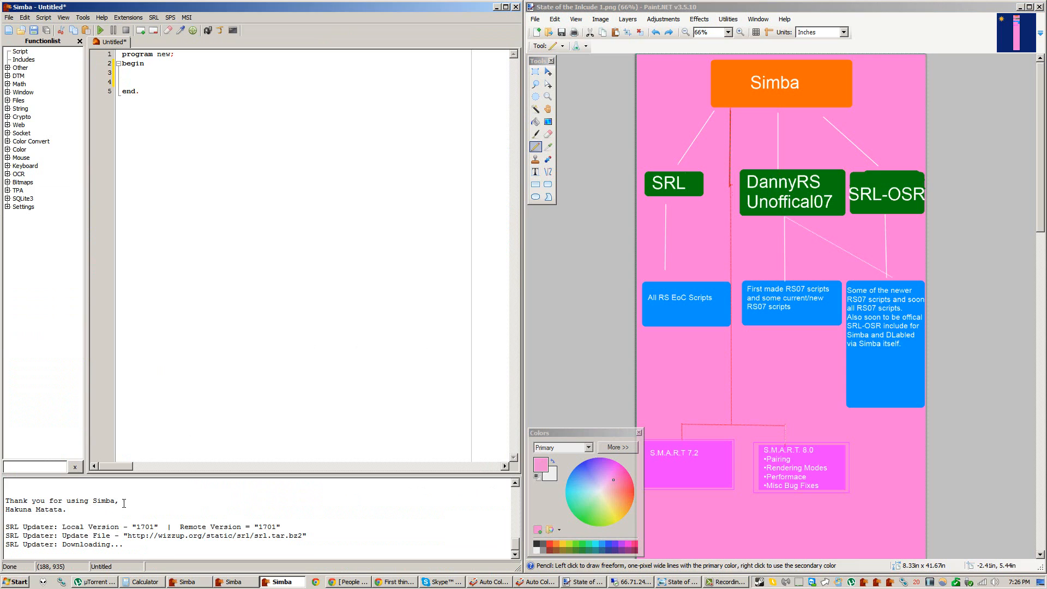
{"action": "mouse_move", "coordinate": [378, 276]}
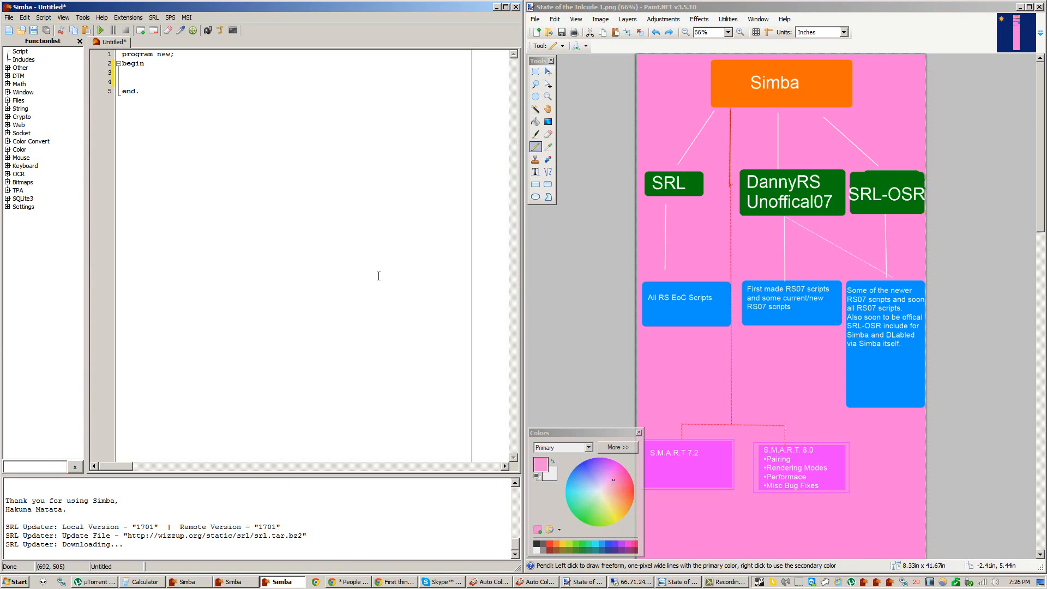
{"action": "mouse_move", "coordinate": [815, 125]}
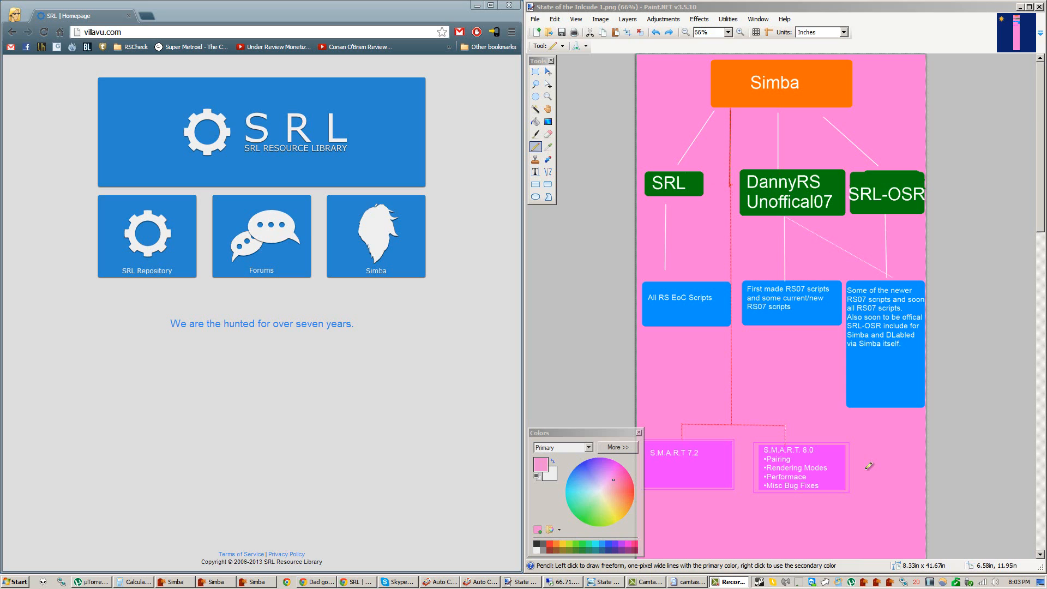
{"action": "mouse_move", "coordinate": [703, 467]}
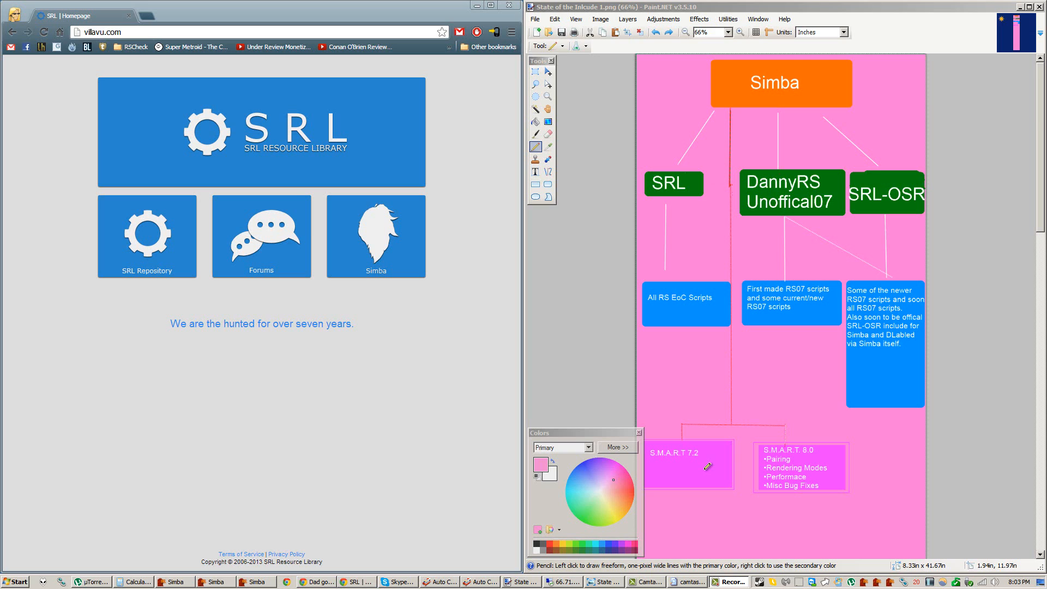